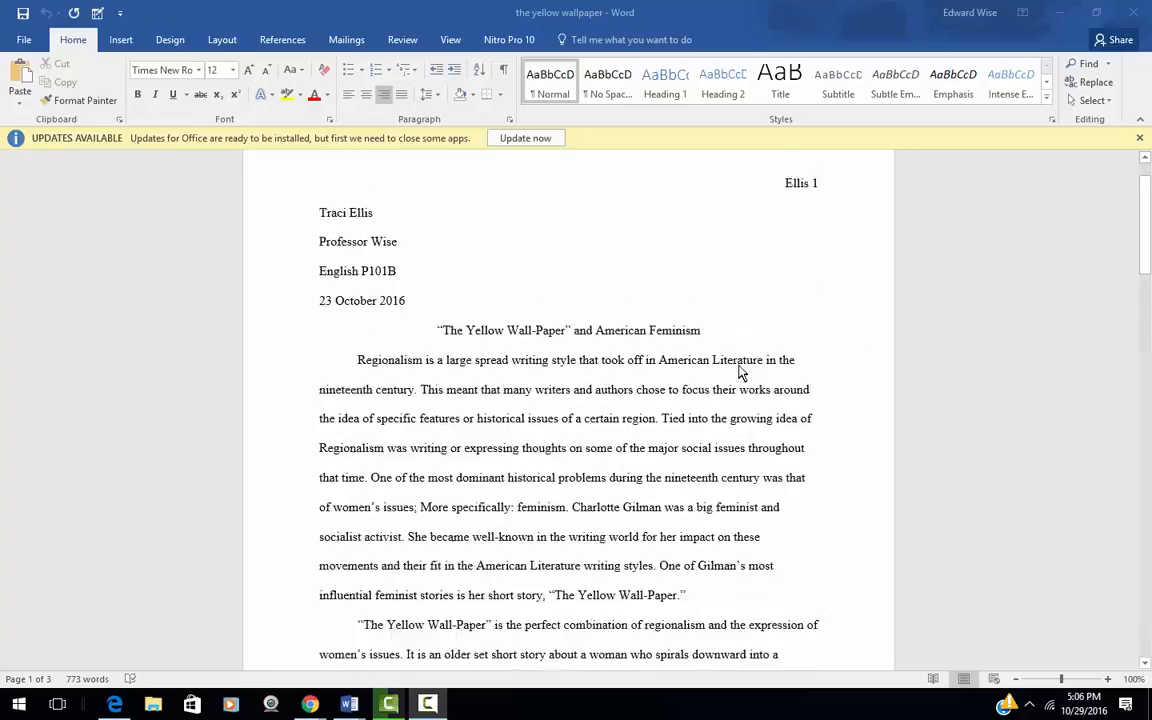
Select the fragment "More specifically: feminism." in the opening paragraph for comment.
scroll("down", 3)
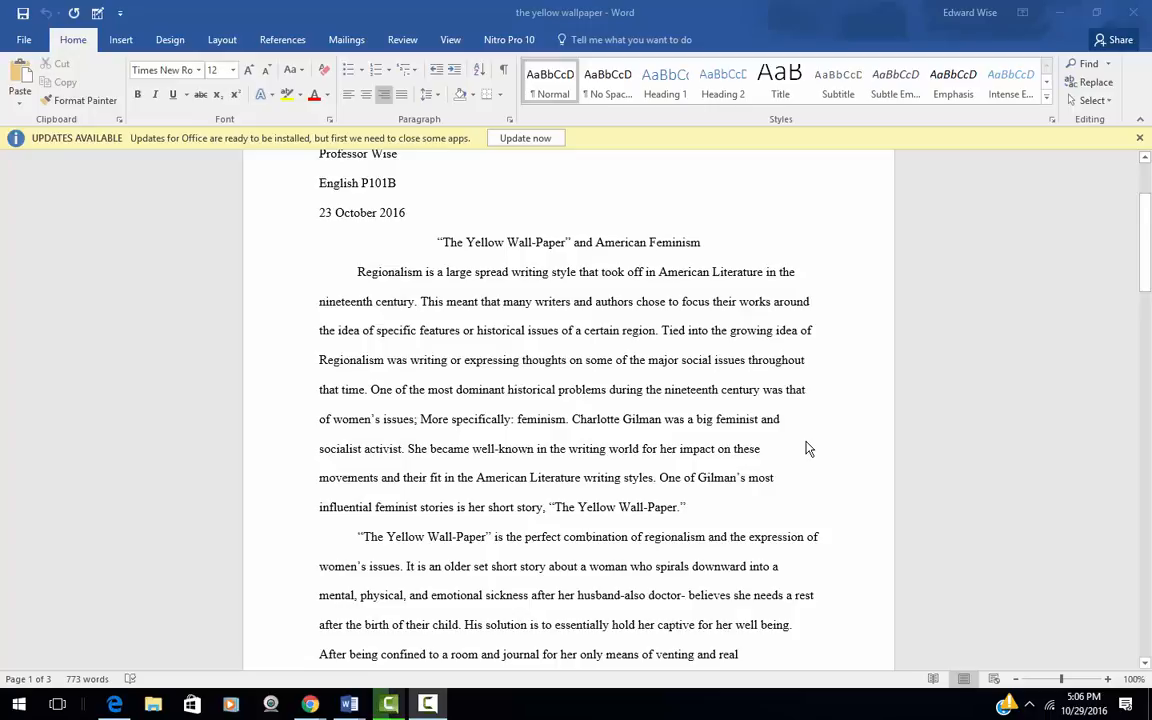
mouse_move(720, 232)
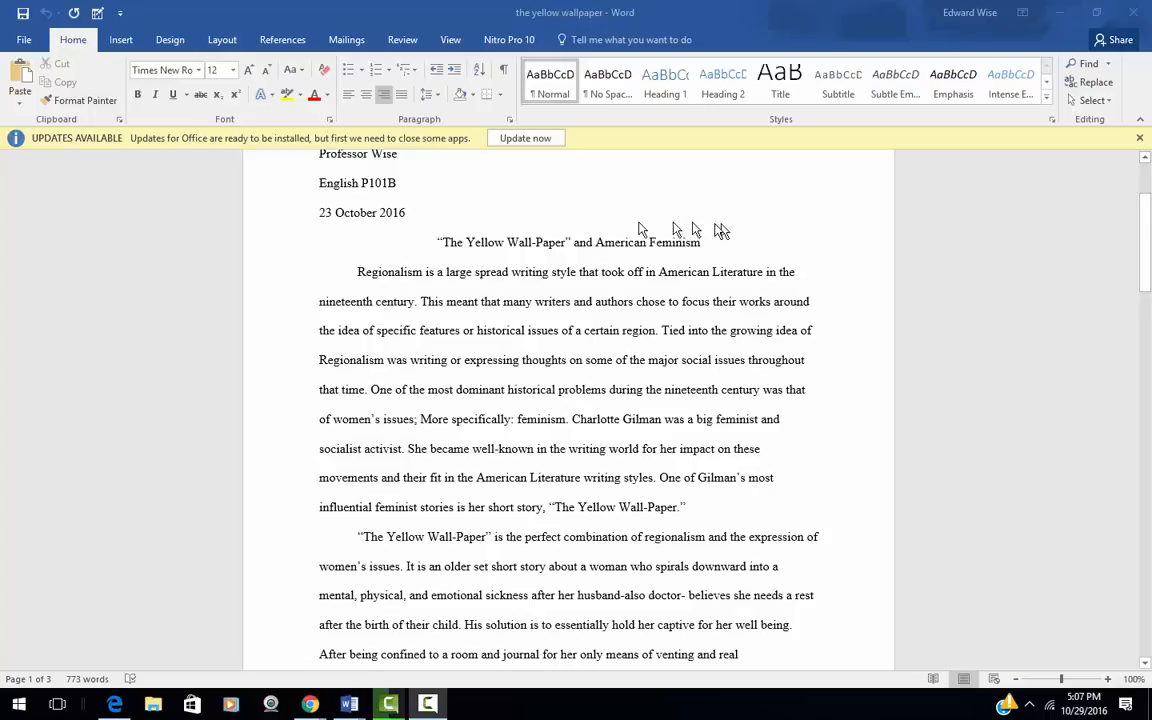
mouse_move(476, 296)
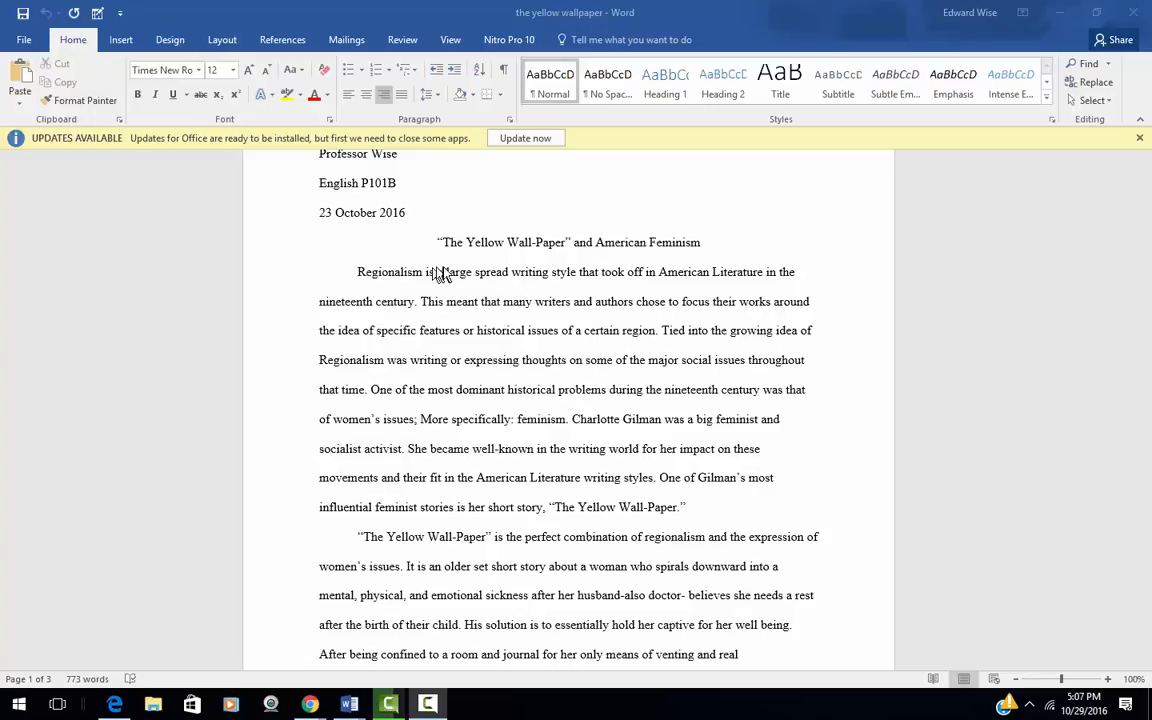
mouse_move(704, 318)
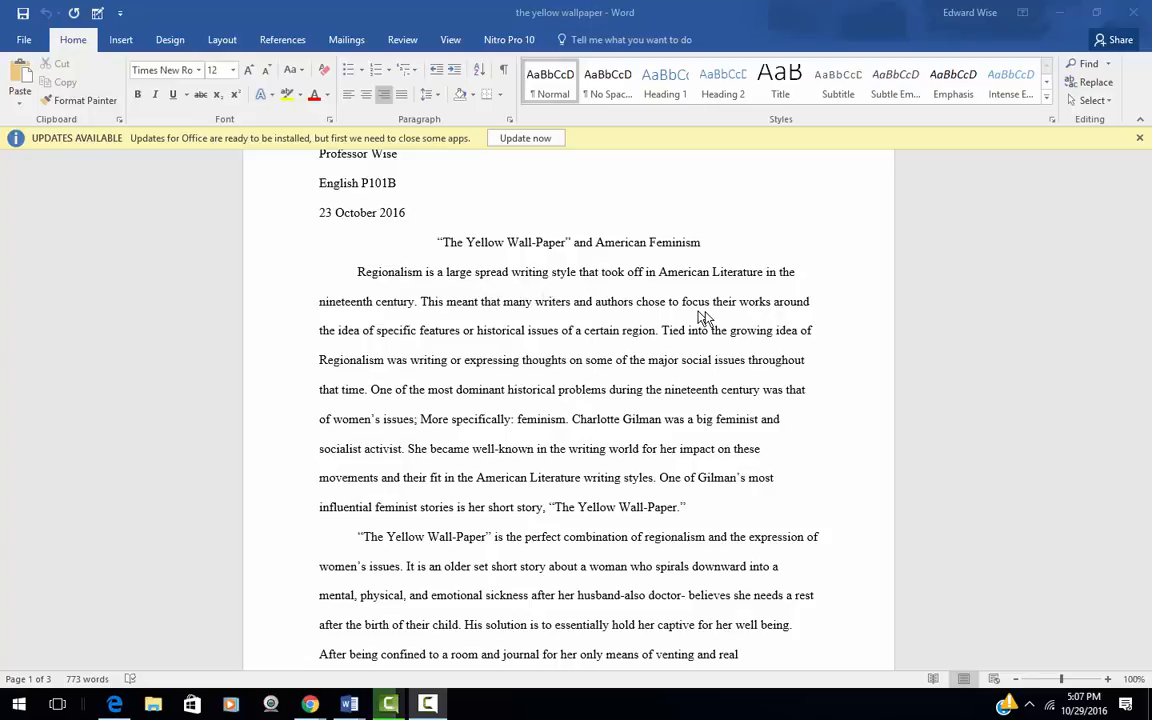
mouse_move(366, 316)
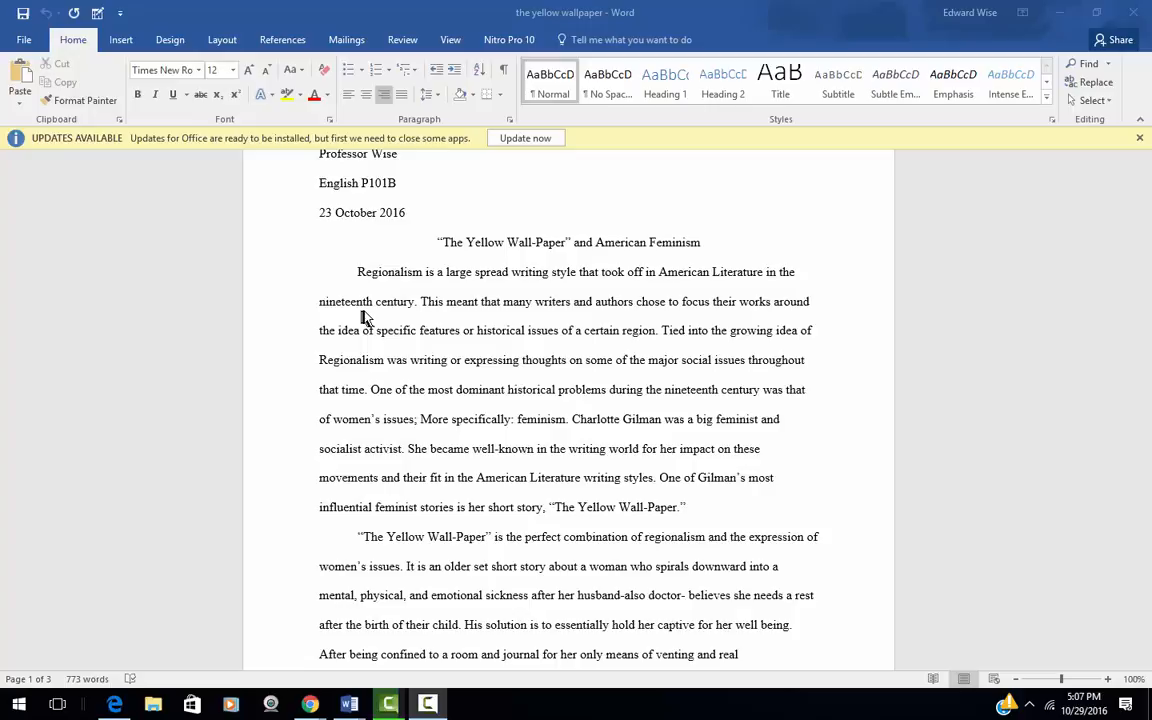
mouse_move(378, 318)
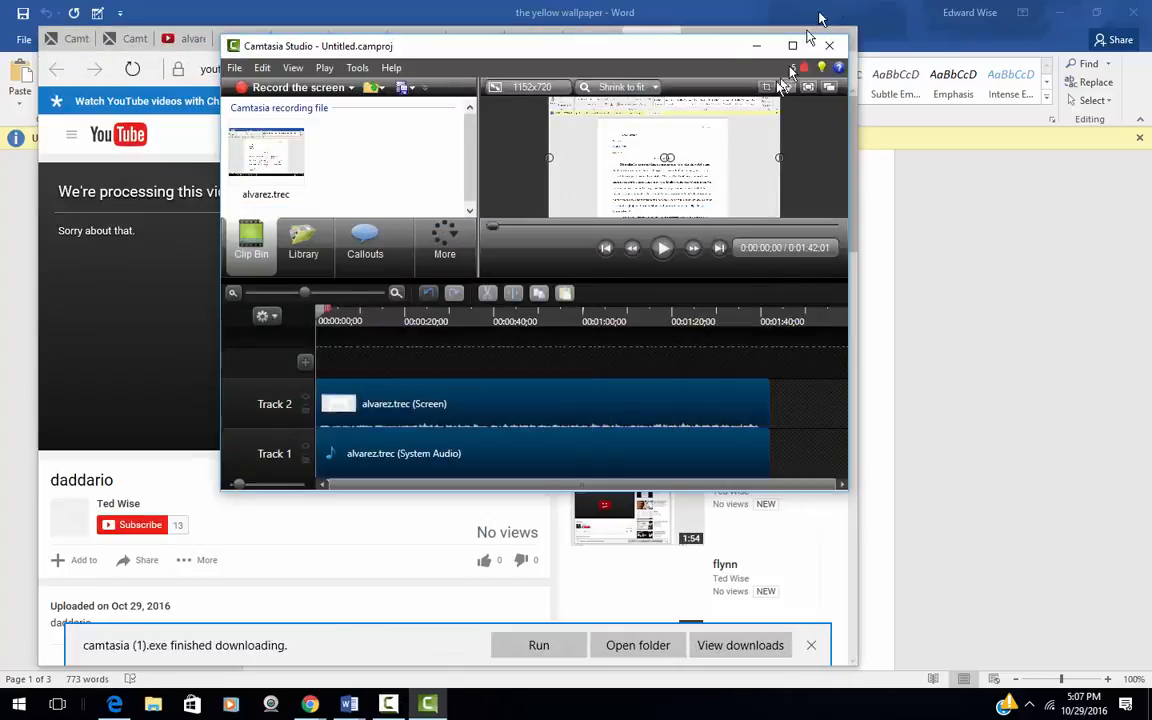
left_click(840, 46)
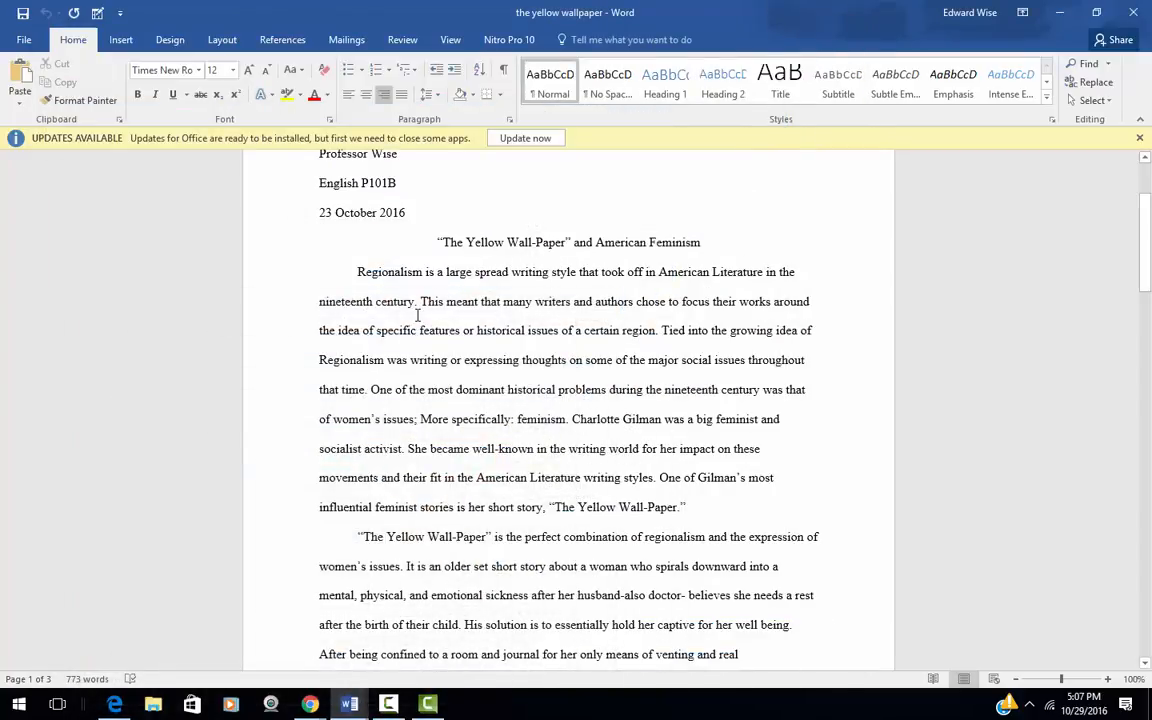
mouse_move(828, 326)
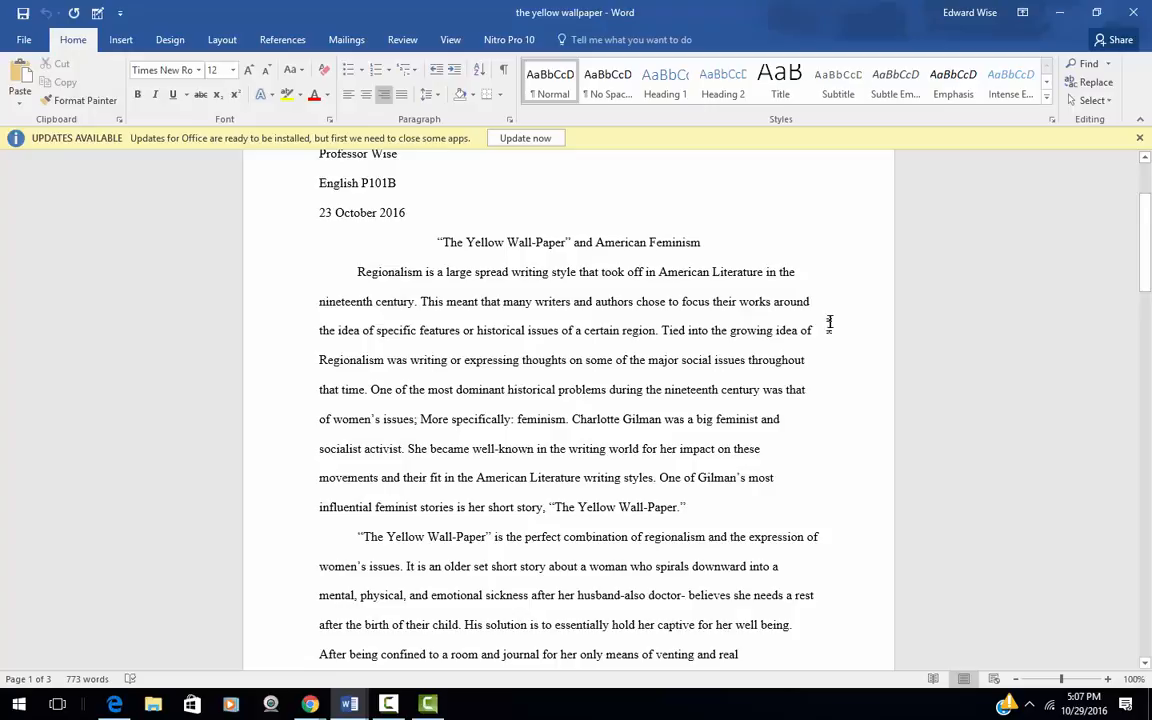
mouse_move(660, 350)
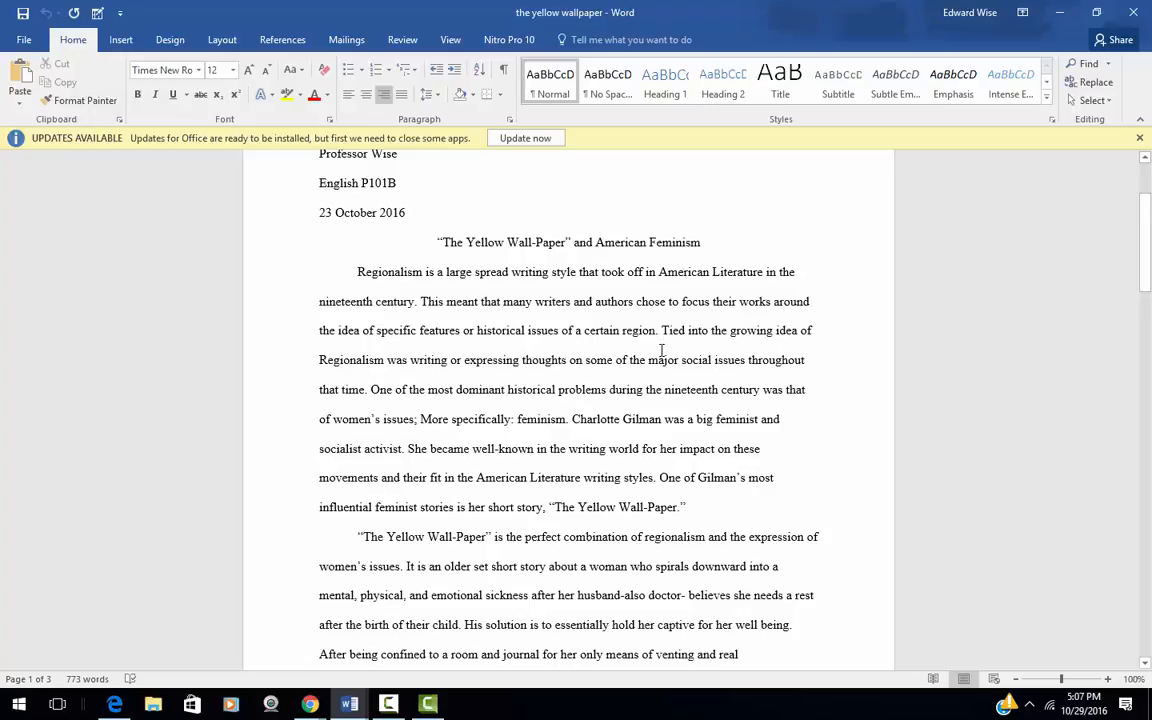
mouse_move(452, 364)
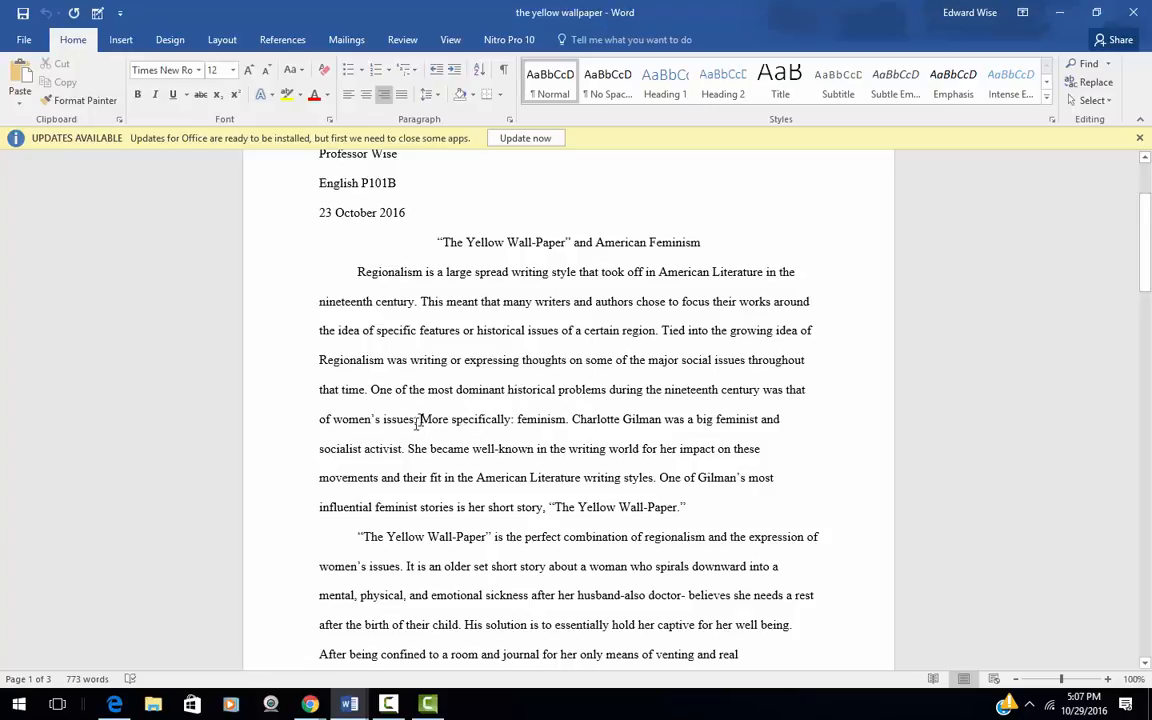
double_click(464, 420)
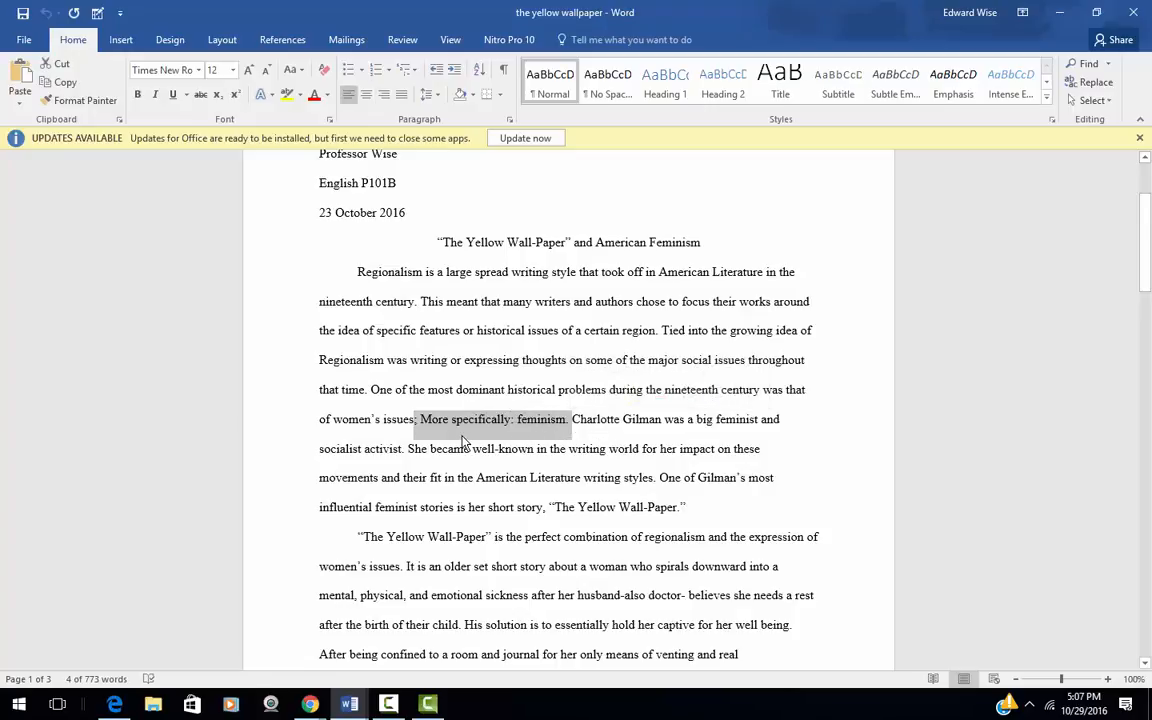
mouse_move(492, 432)
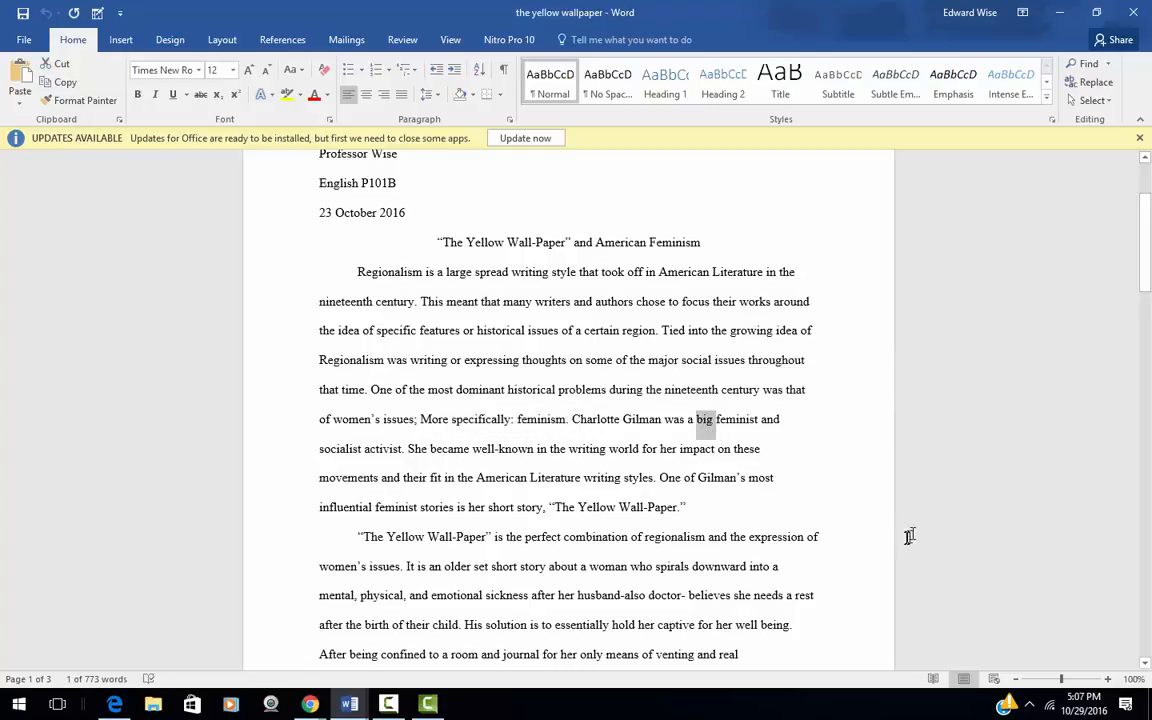
mouse_move(902, 544)
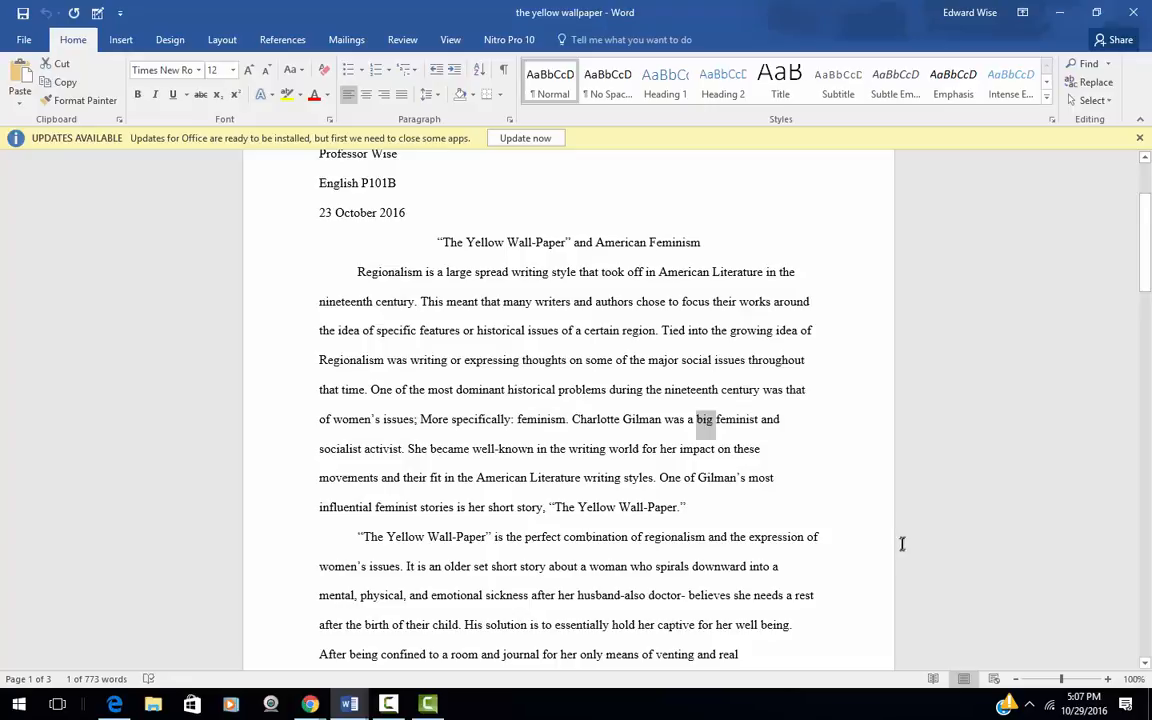
mouse_move(848, 536)
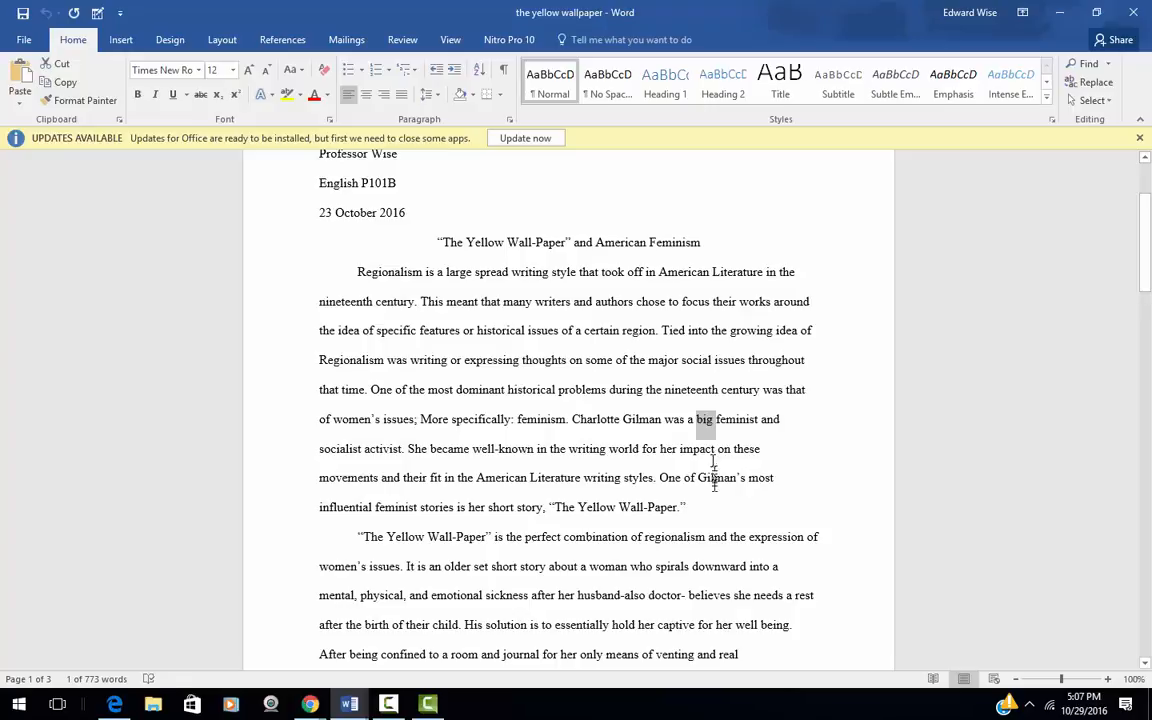
mouse_move(722, 528)
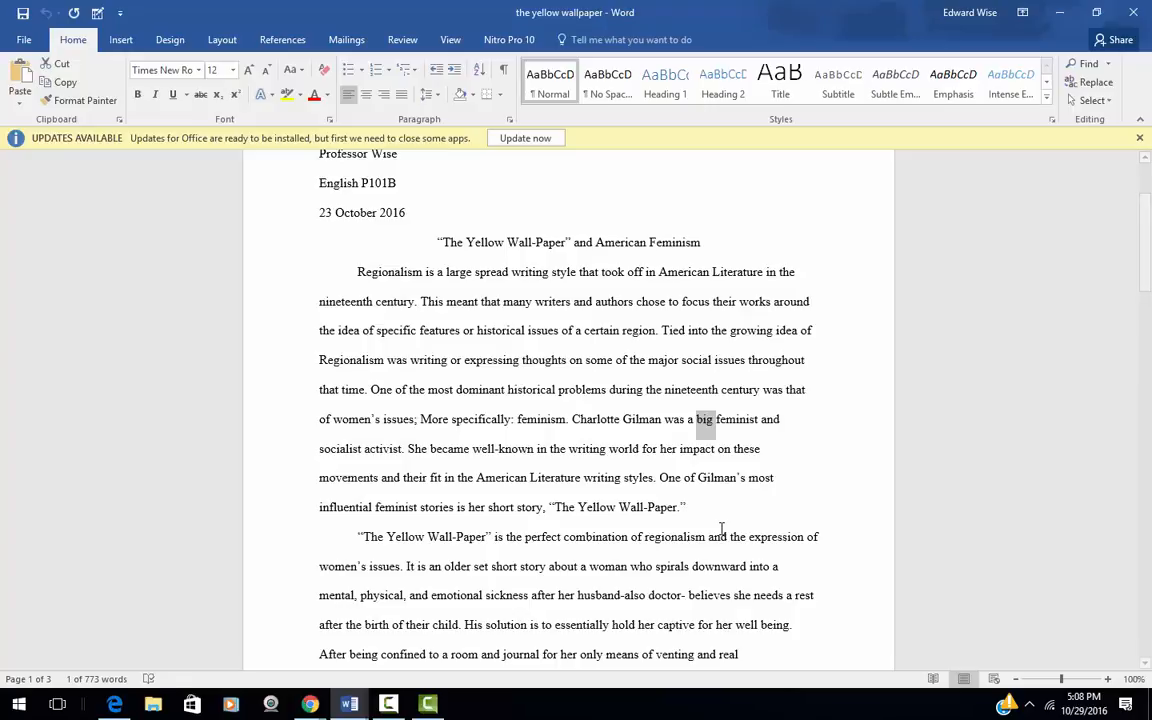
mouse_move(380, 518)
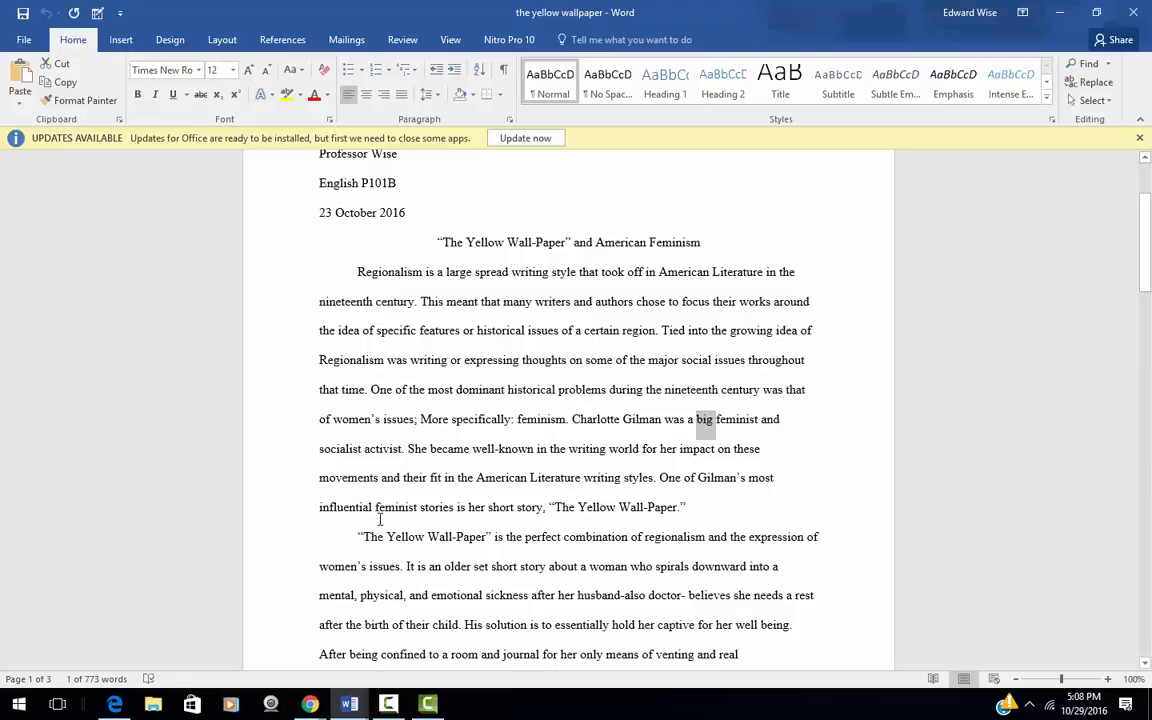
Select the word "feminist" in the last line of the first paragraph.
double_click(392, 508)
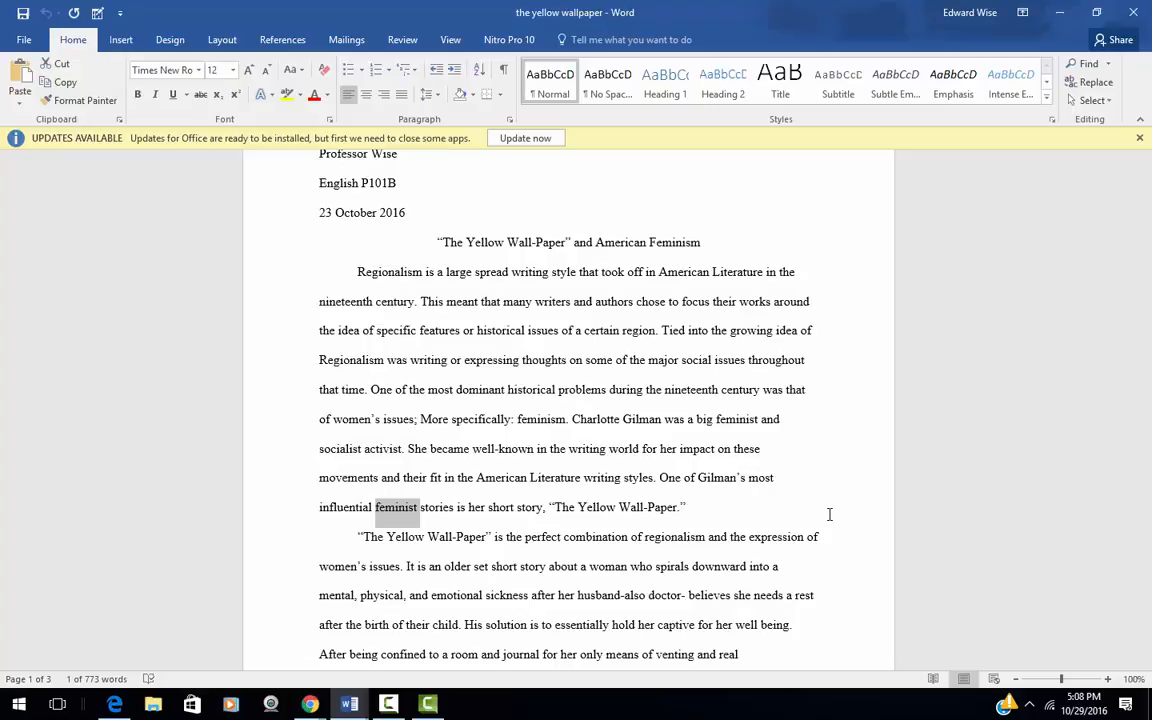
Scroll the essay down until the top of page 2 on women's oppression is visible.
scroll("down", 3)
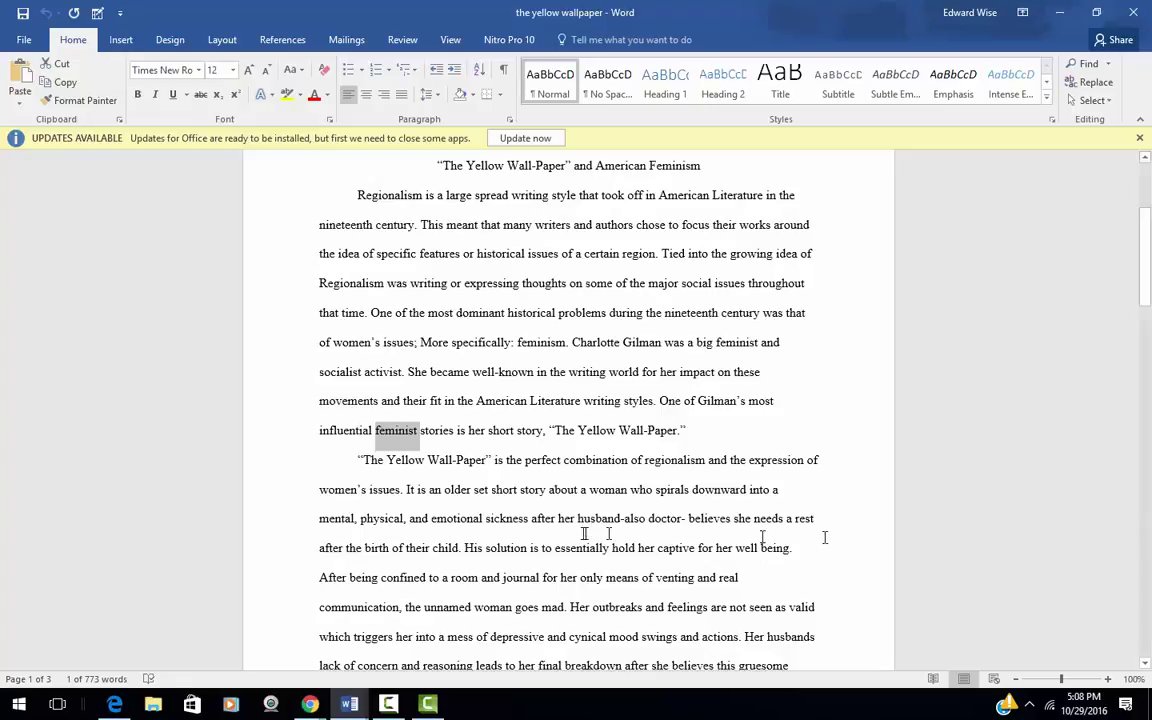
scroll("down", 3)
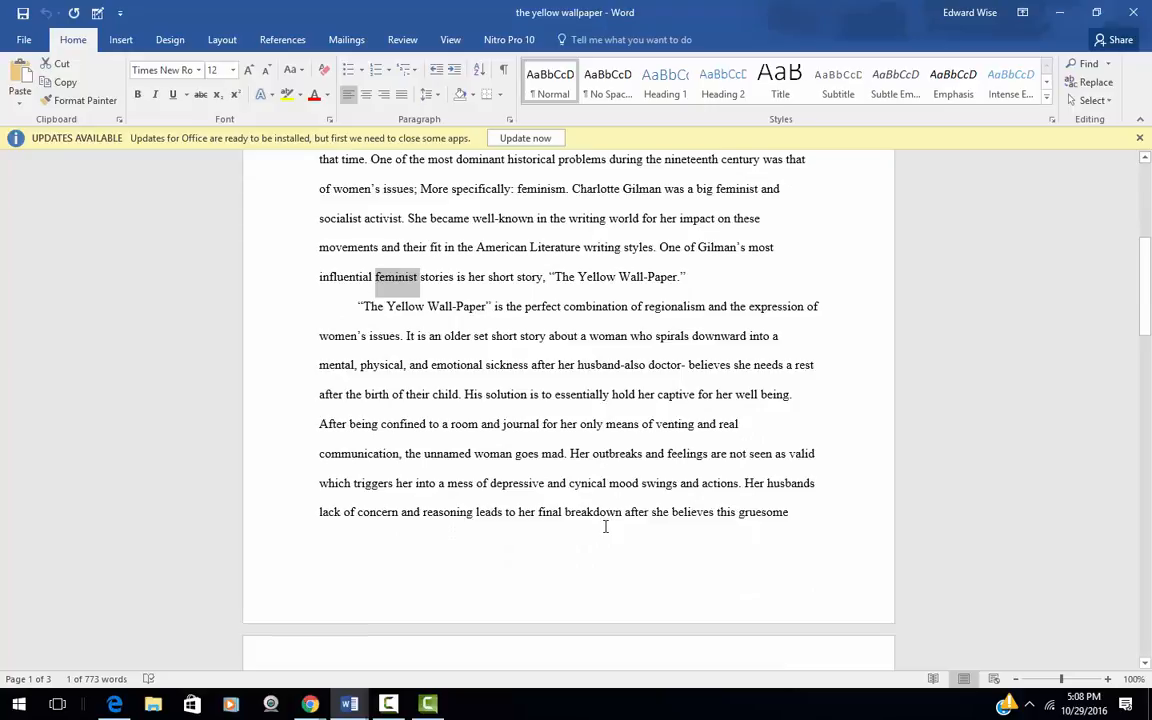
scroll("down", 3)
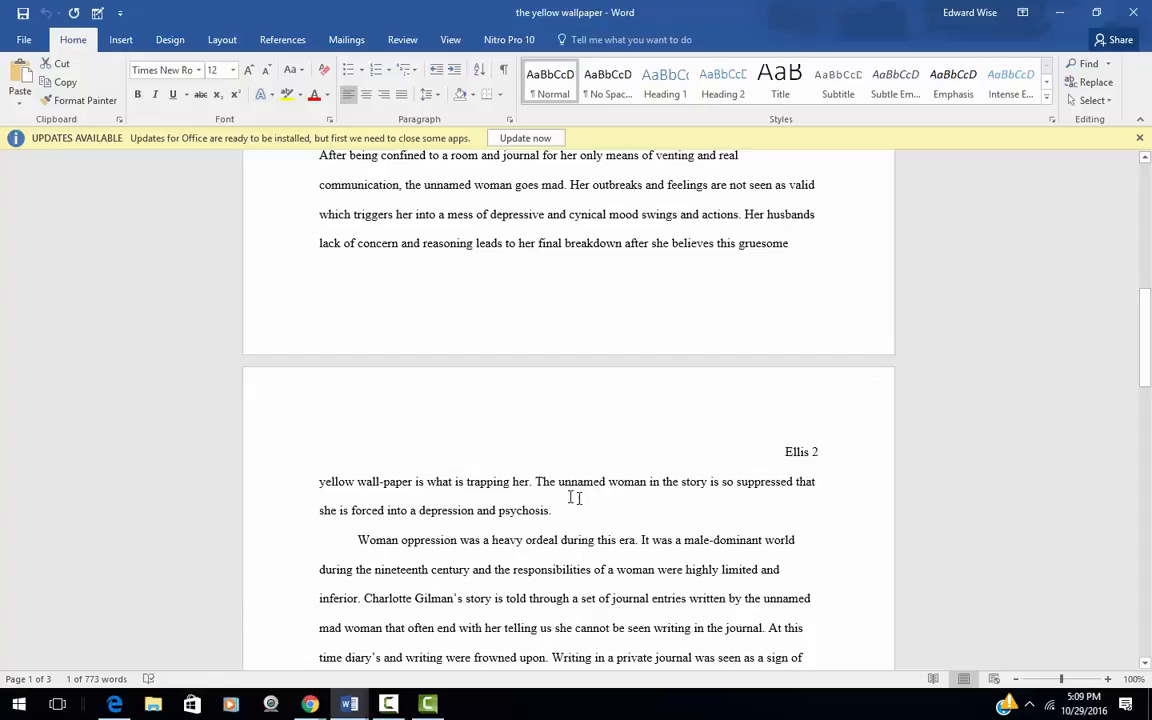
Select the sentence on the suppressed unnamed woman, then read on to the top of page 3.
left_click_drag(560, 480, 552, 510)
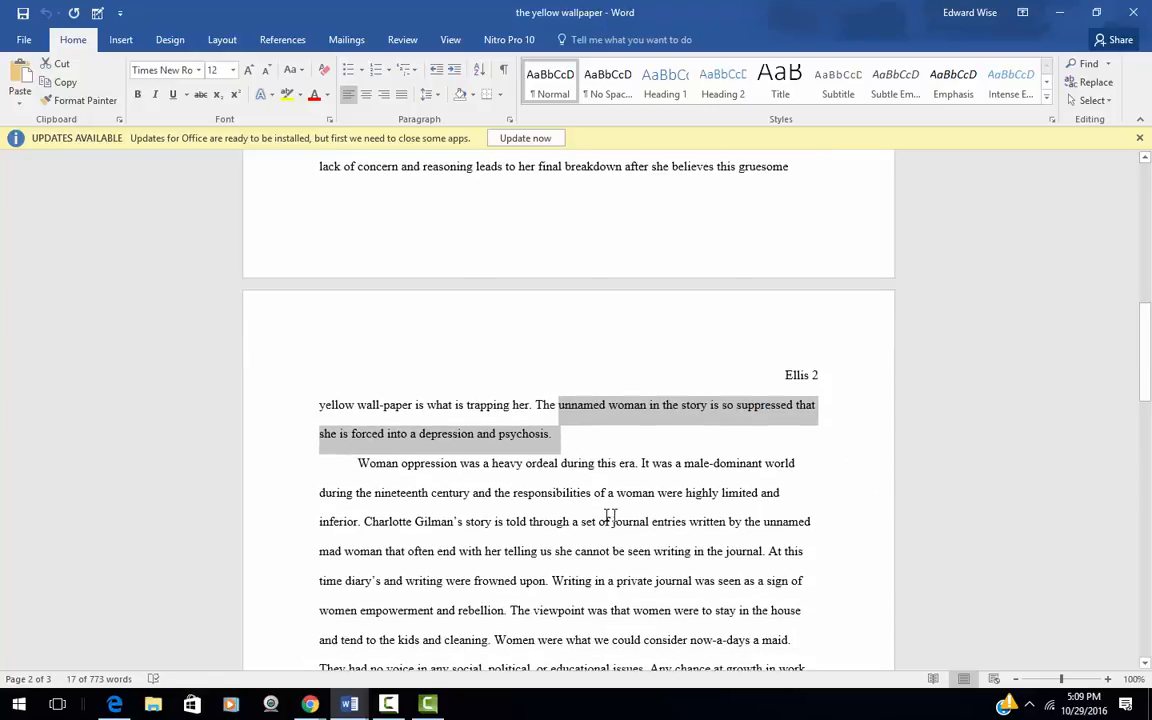
mouse_move(516, 476)
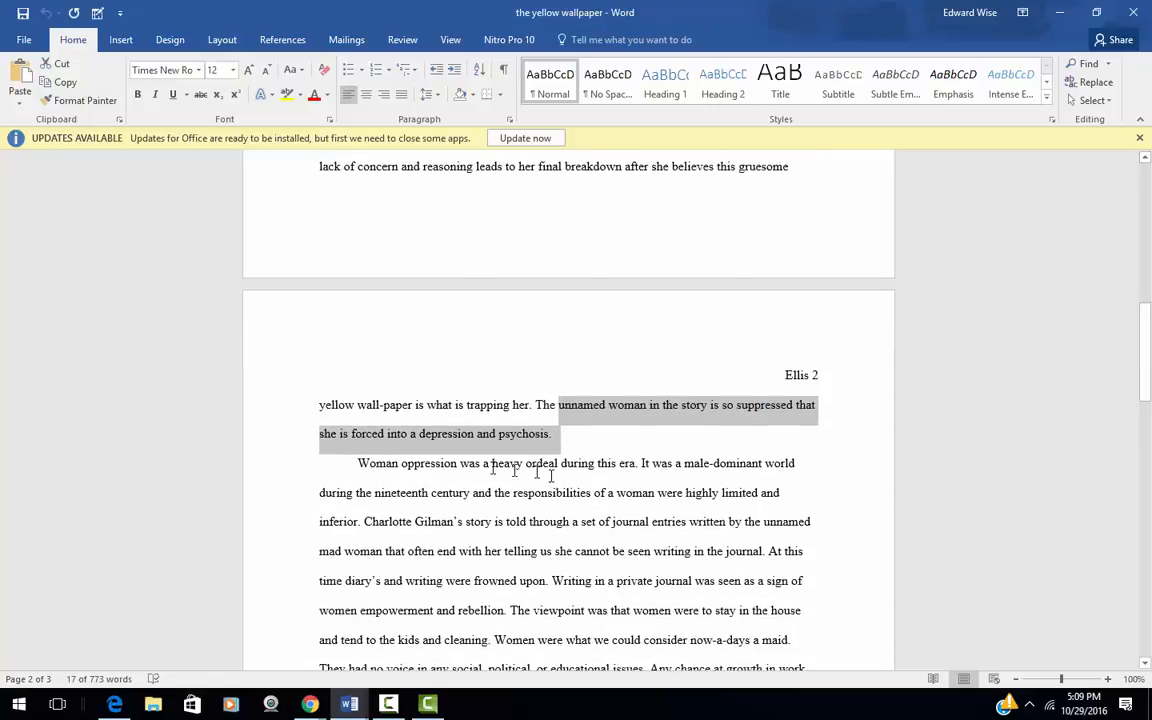
mouse_move(588, 472)
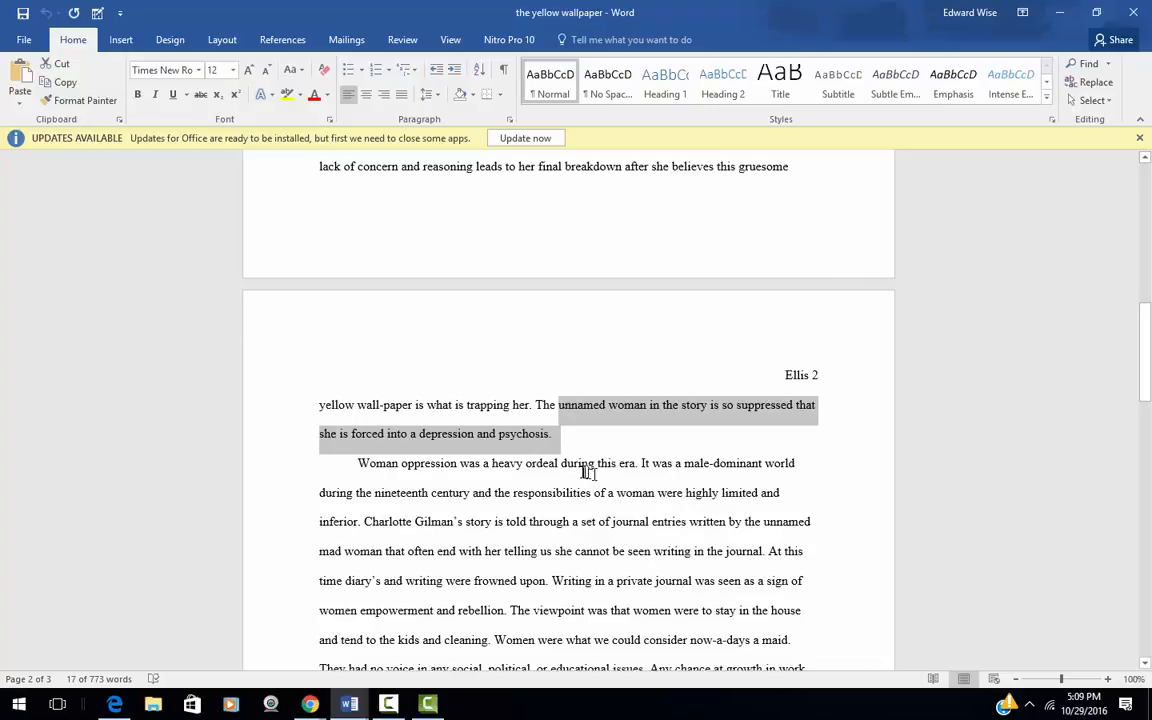
mouse_move(536, 480)
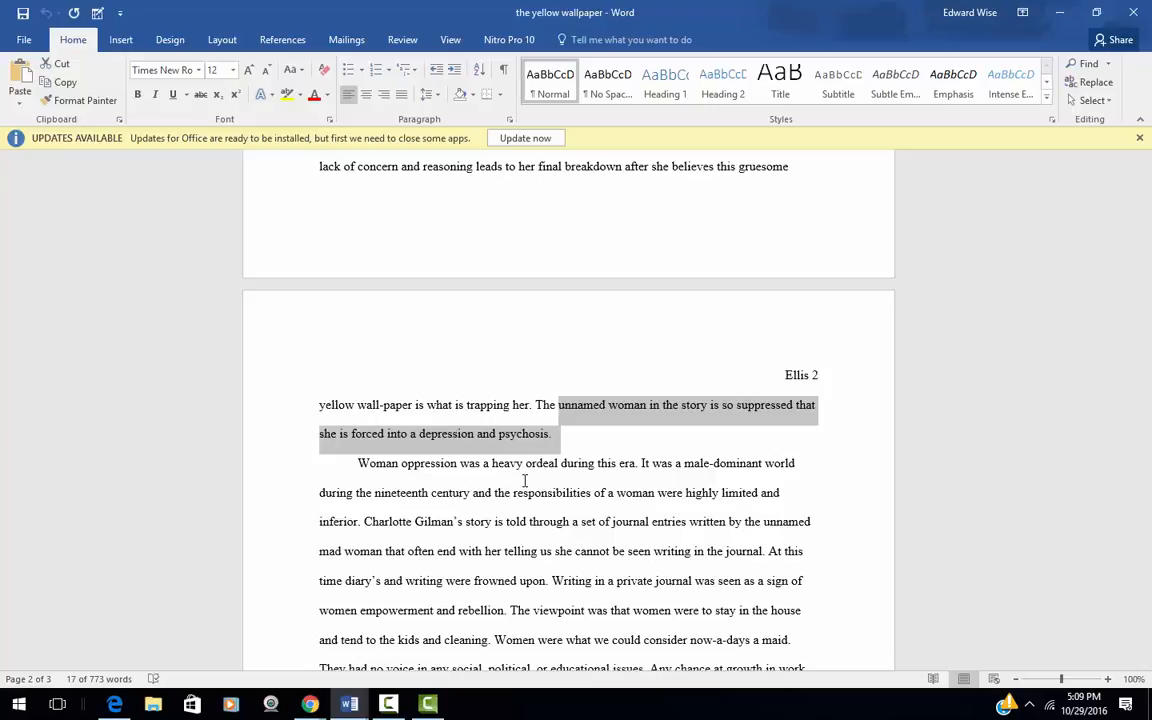
mouse_move(608, 516)
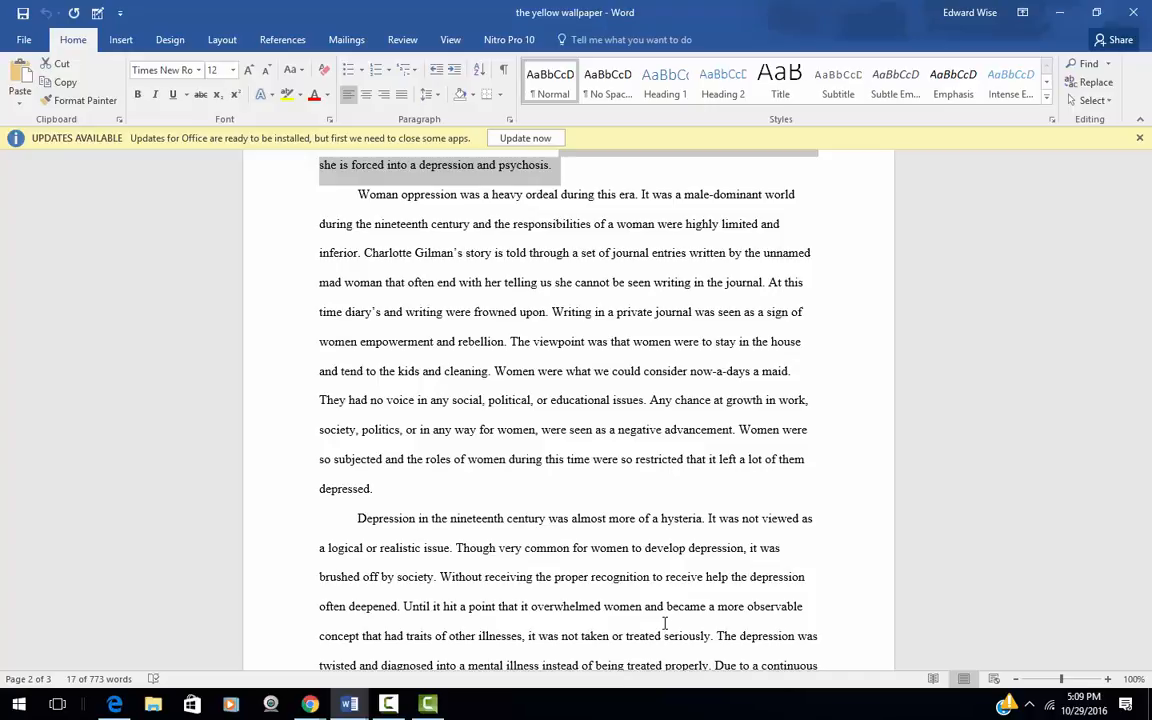
scroll("down", 3)
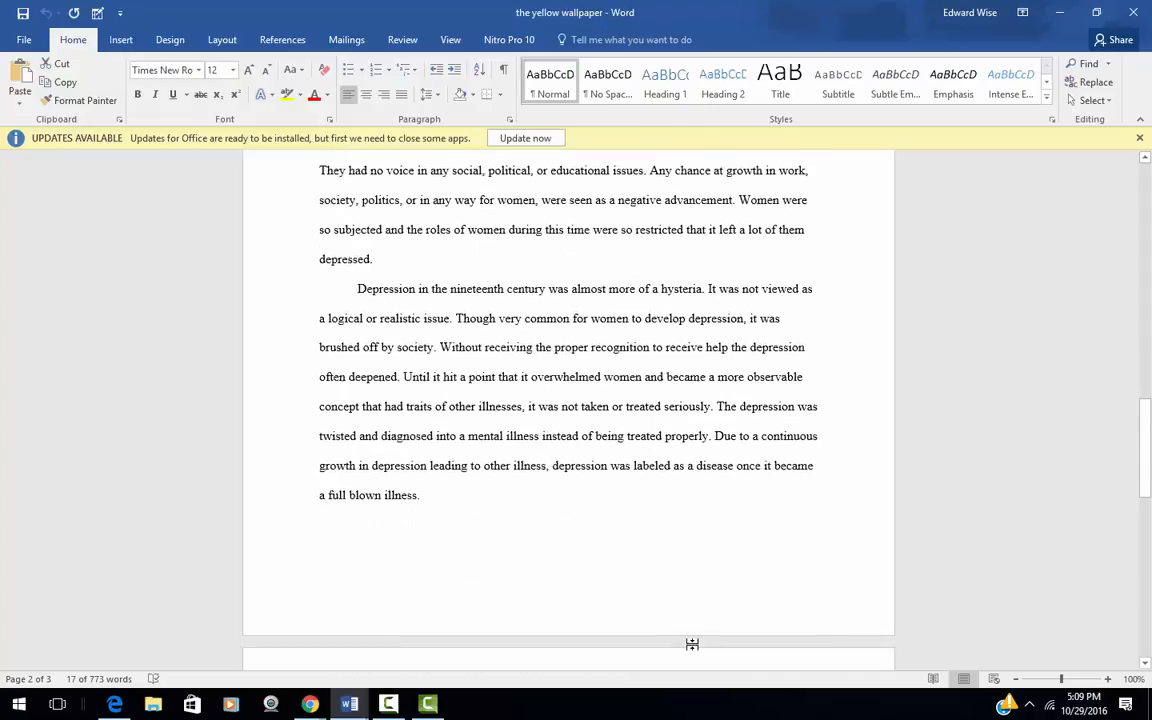
scroll("down", 3)
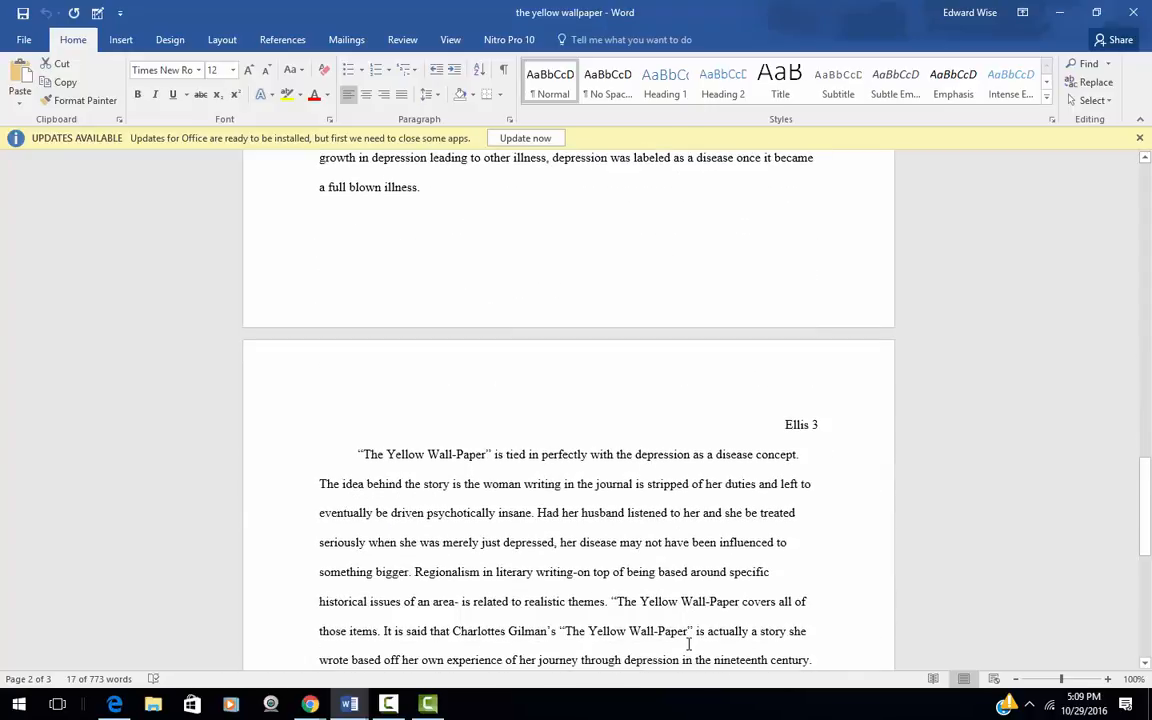